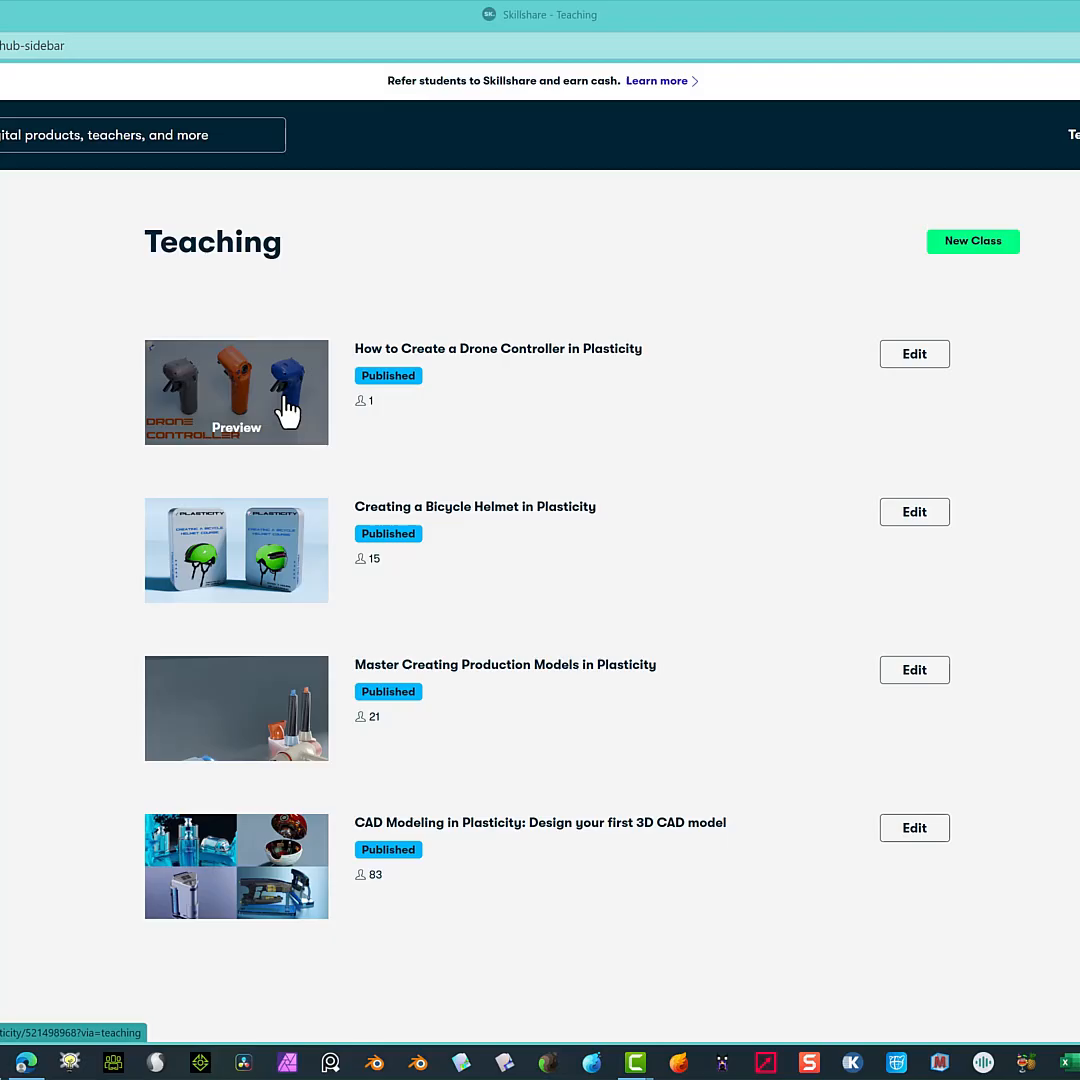
# View the 'Creating a Bicycle Helmet in Plasticity' product page and its illustrated description
pyautogui.click(912, 512)
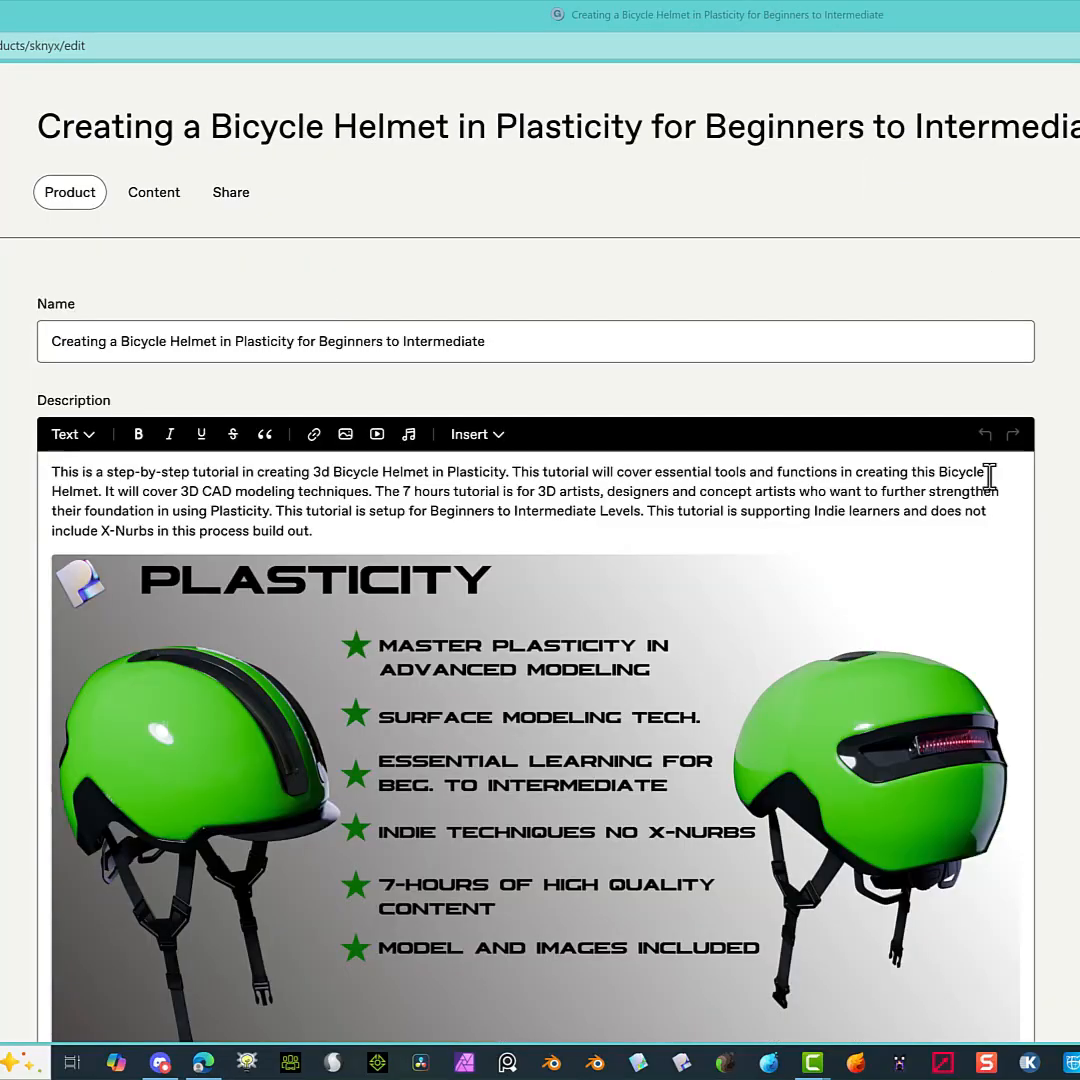
pyautogui.scroll(-3)
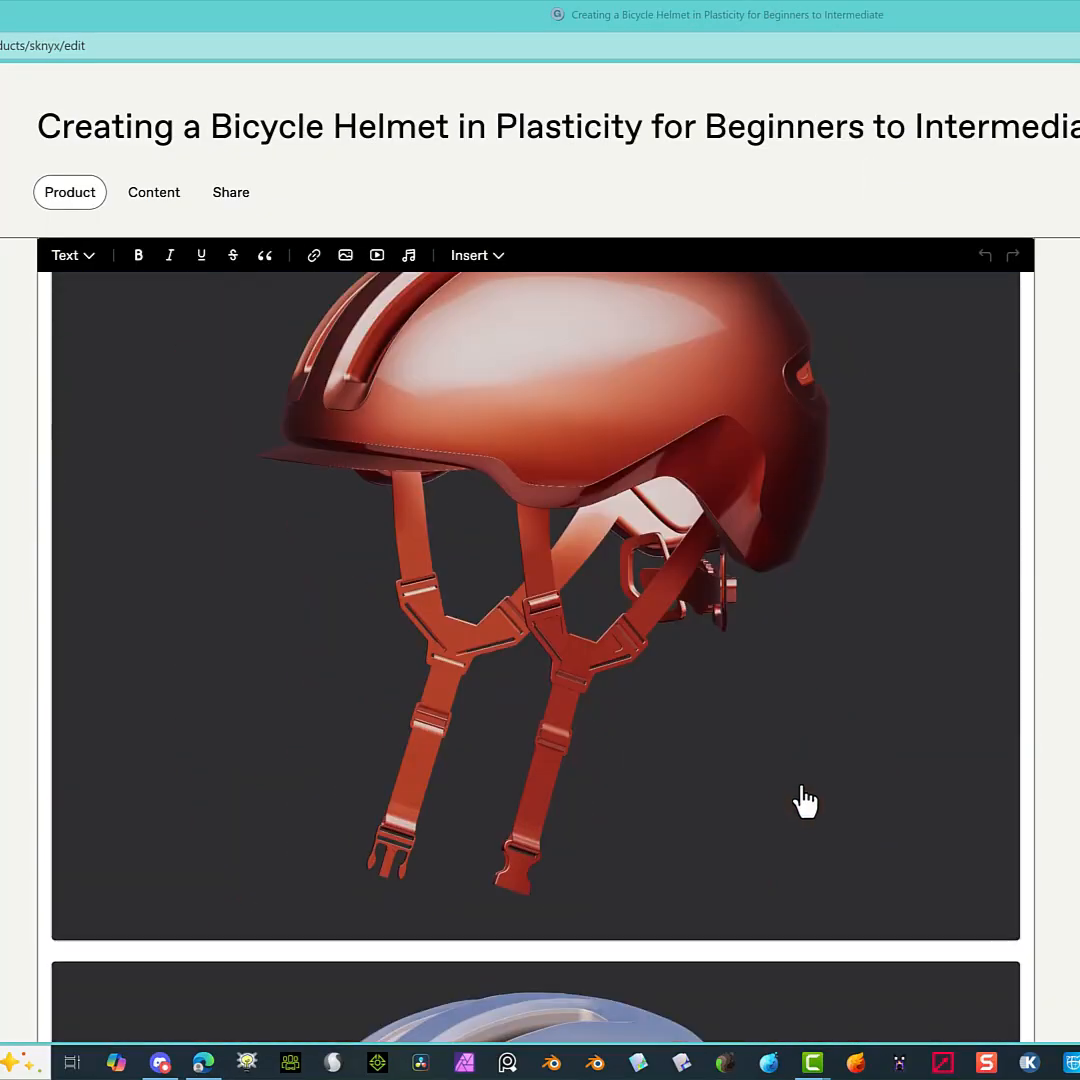